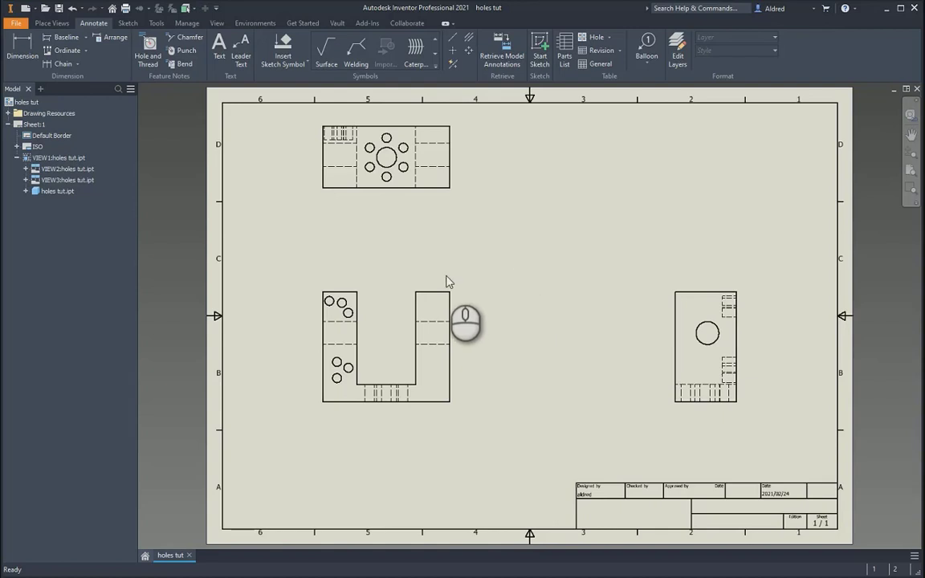
mouse_move(466, 265)
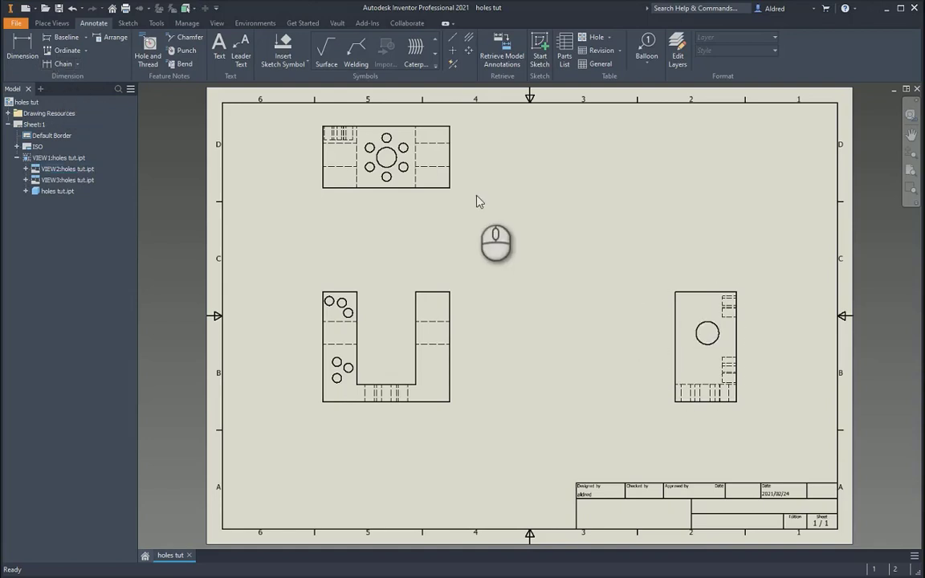
mouse_move(461, 197)
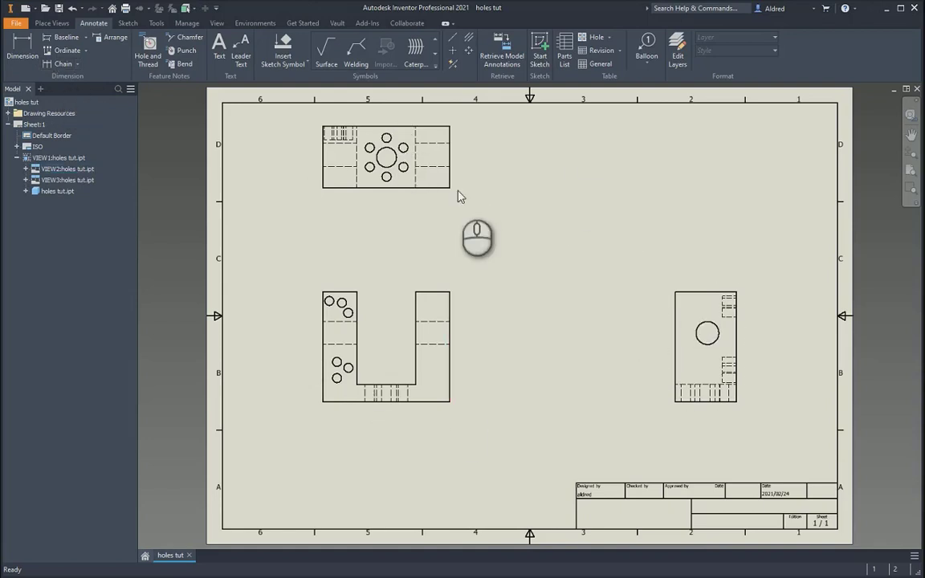
mouse_move(78, 98)
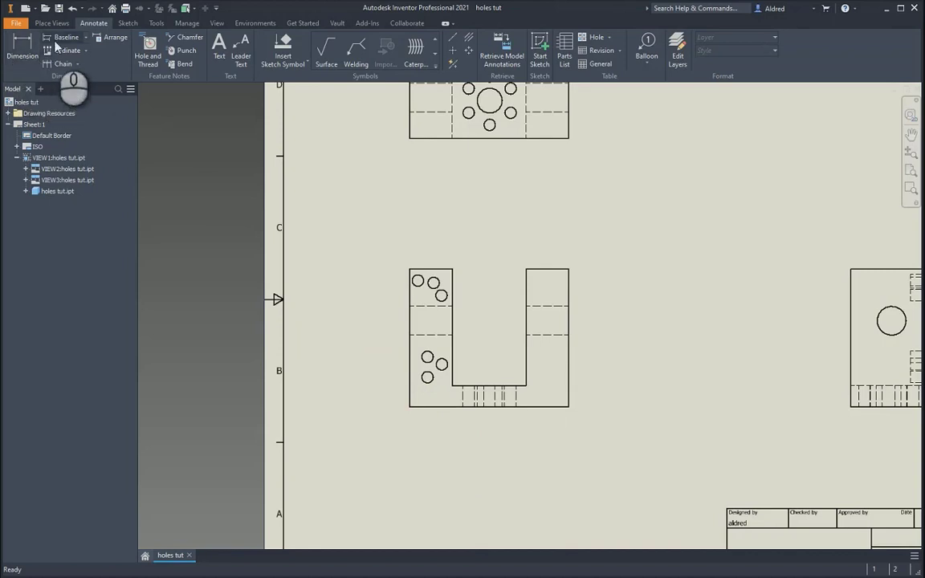
Step: Open the Baseline dimension dropdown on the Annotate tab to see the baseline options
click(63, 38)
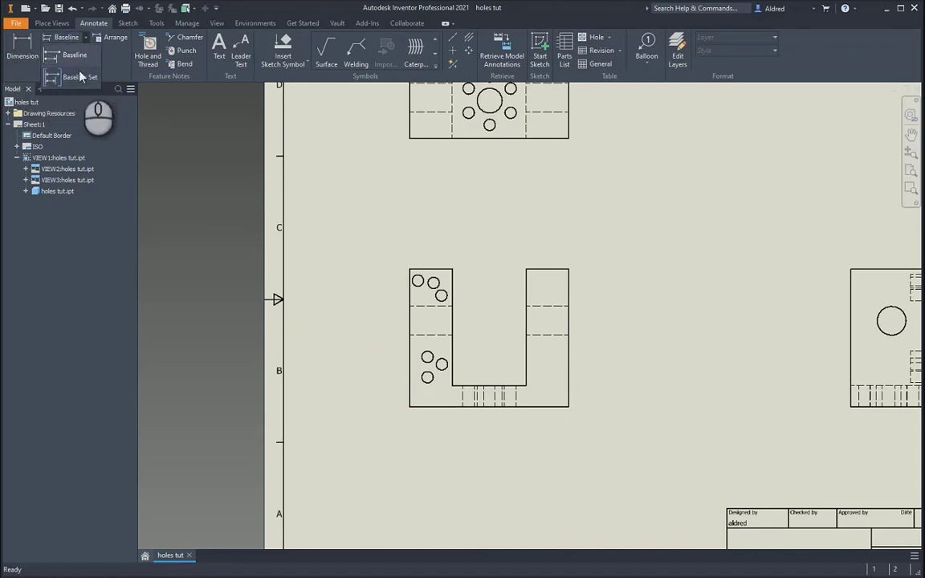
mouse_move(73, 55)
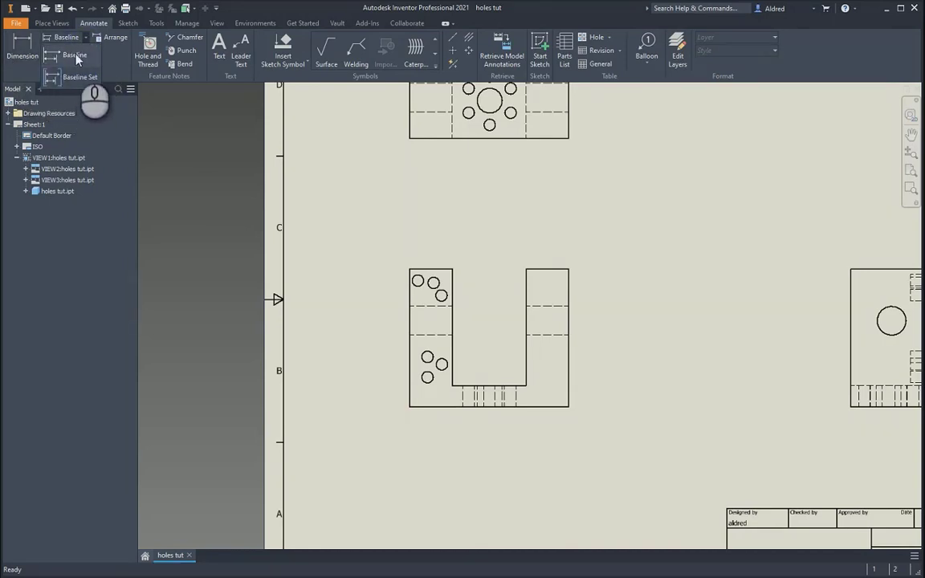
mouse_move(77, 55)
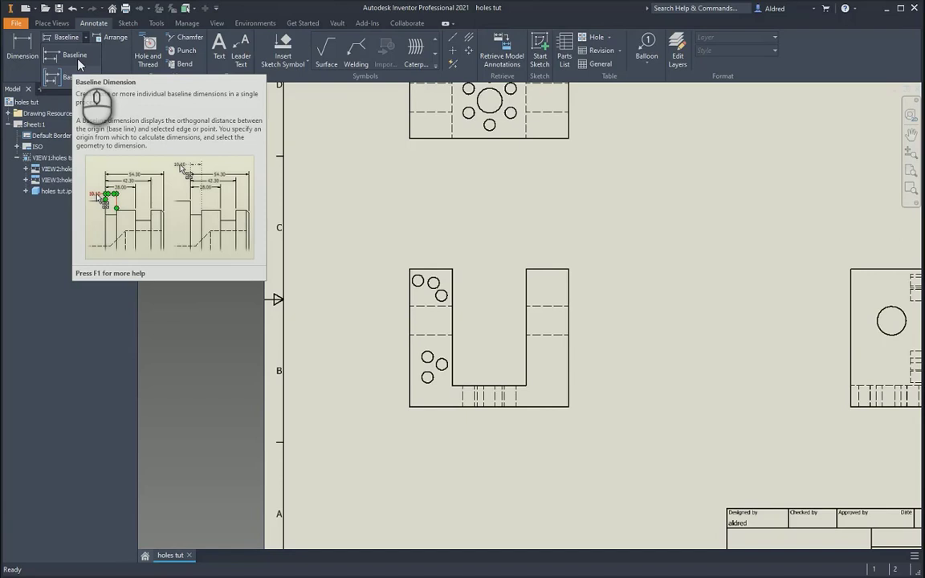
mouse_move(78, 75)
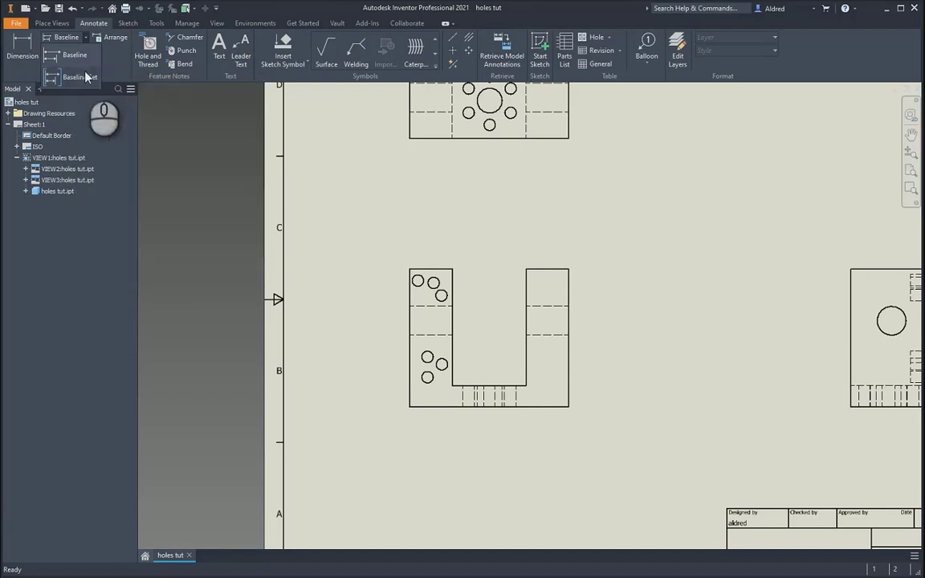
mouse_move(80, 77)
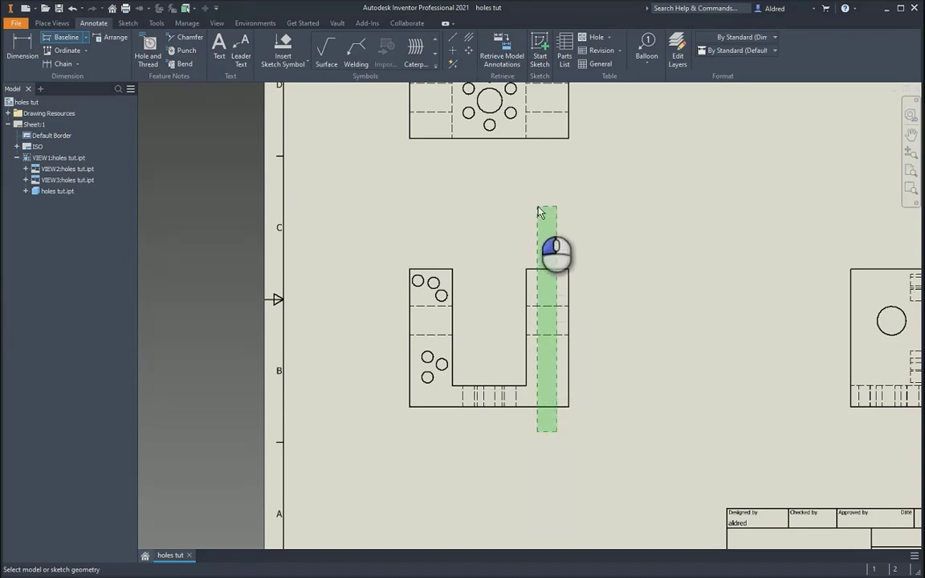
Step: Place and create baseline dimensions 9,29, 13,04 and 17,87 beside the right edge
right_click(556, 253)
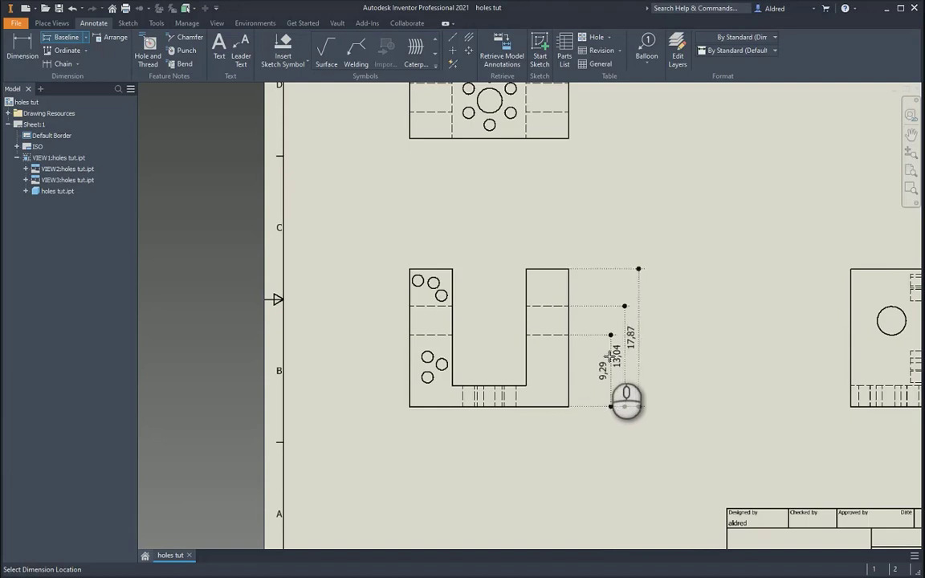
click(624, 397)
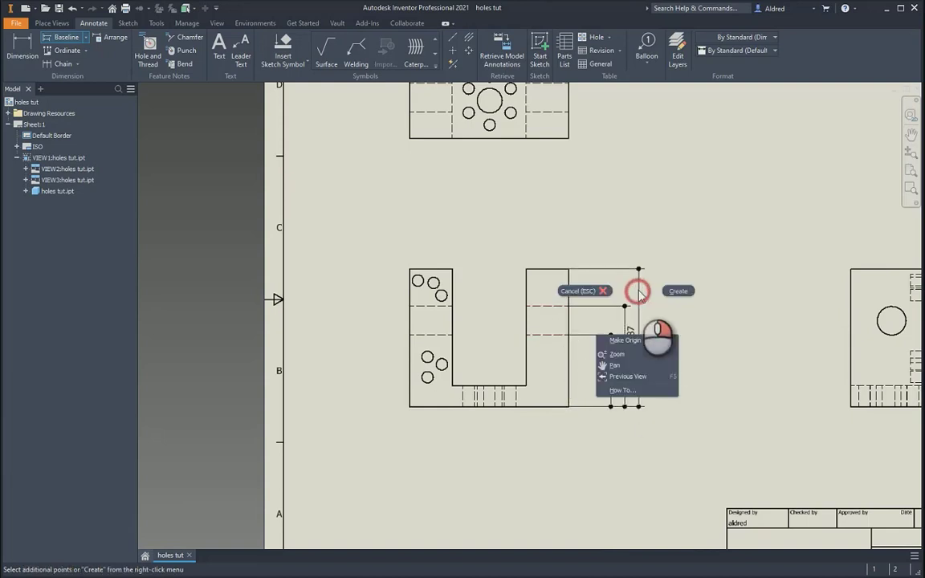
click(678, 290)
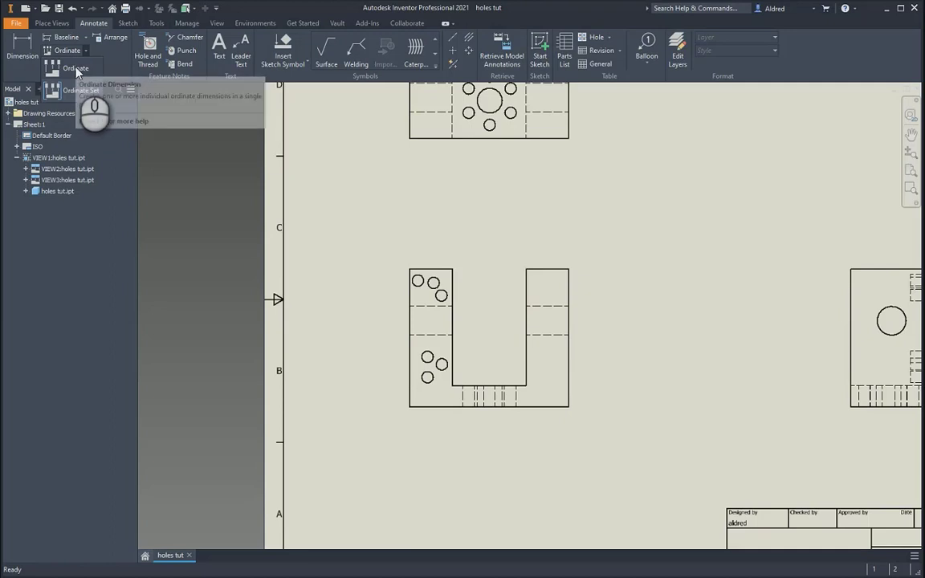
mouse_move(80, 90)
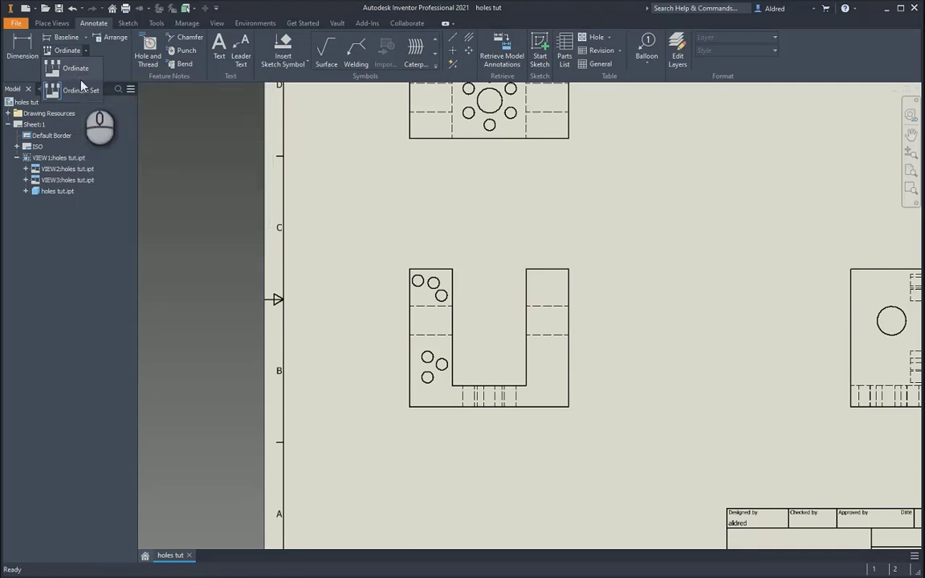
mouse_move(78, 67)
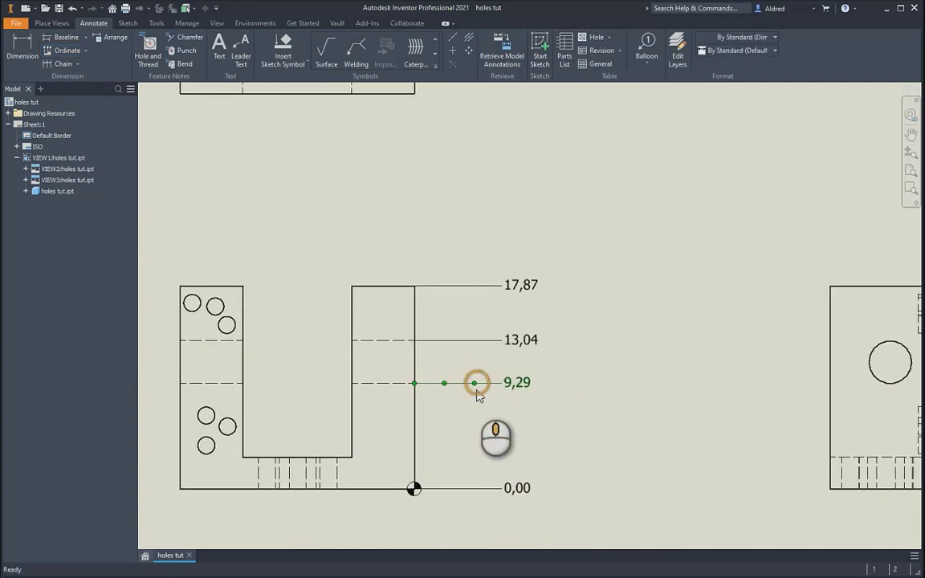
Step: Drag the 9,29 ordinate label lower so it clears 13,04
drag(477, 382, 466, 409)
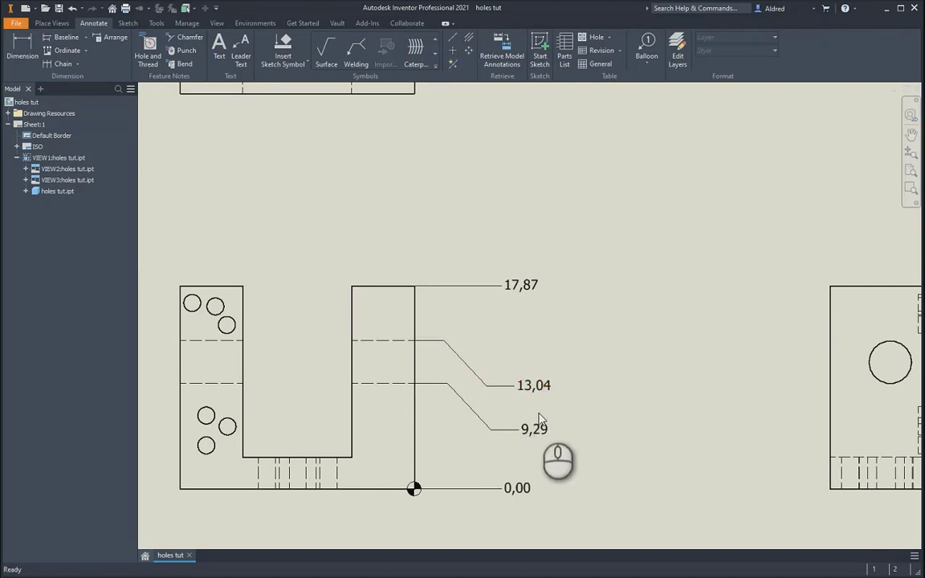
mouse_move(595, 518)
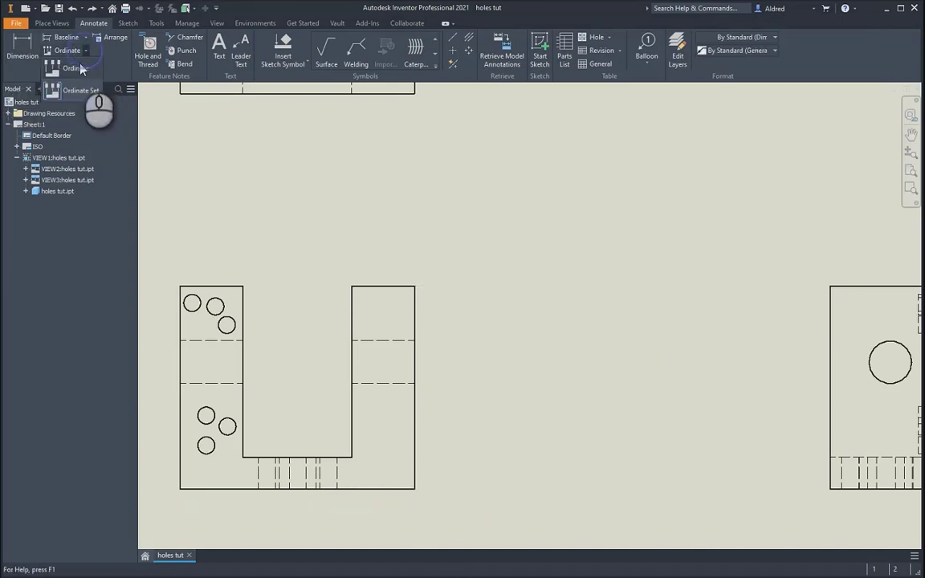
Step: Build an ordinate set picking the hole centres at 6,48, 5,51, lowest and upper holes
click(74, 66)
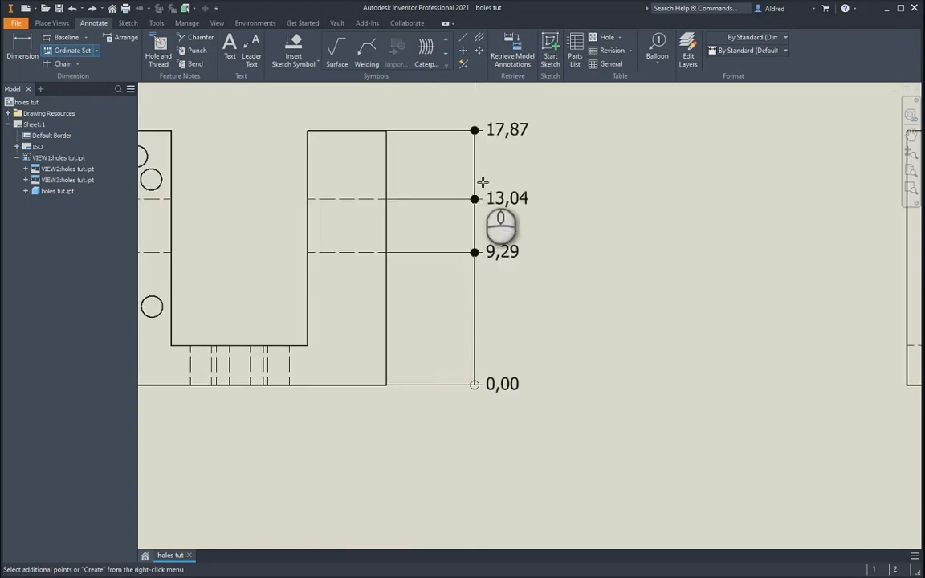
mouse_move(488, 174)
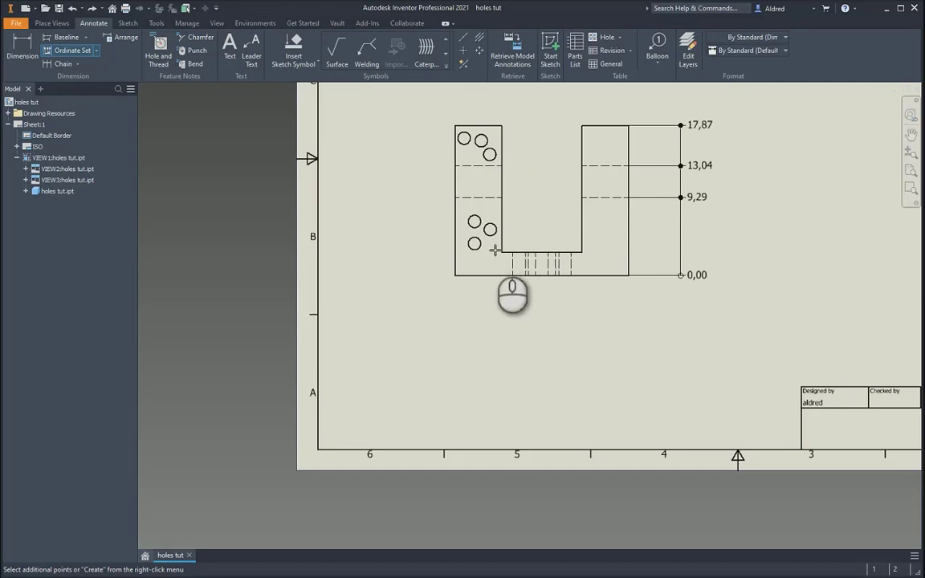
click(472, 220)
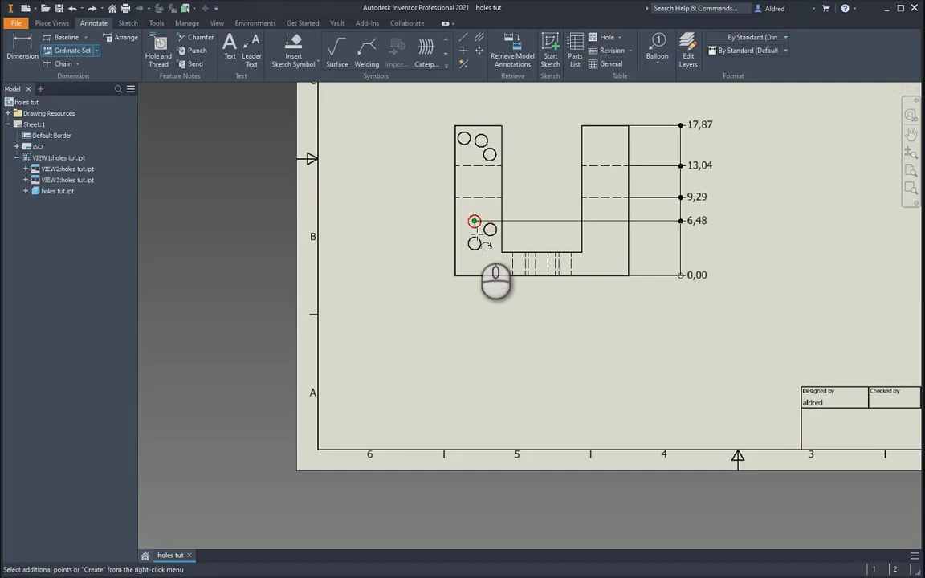
click(489, 230)
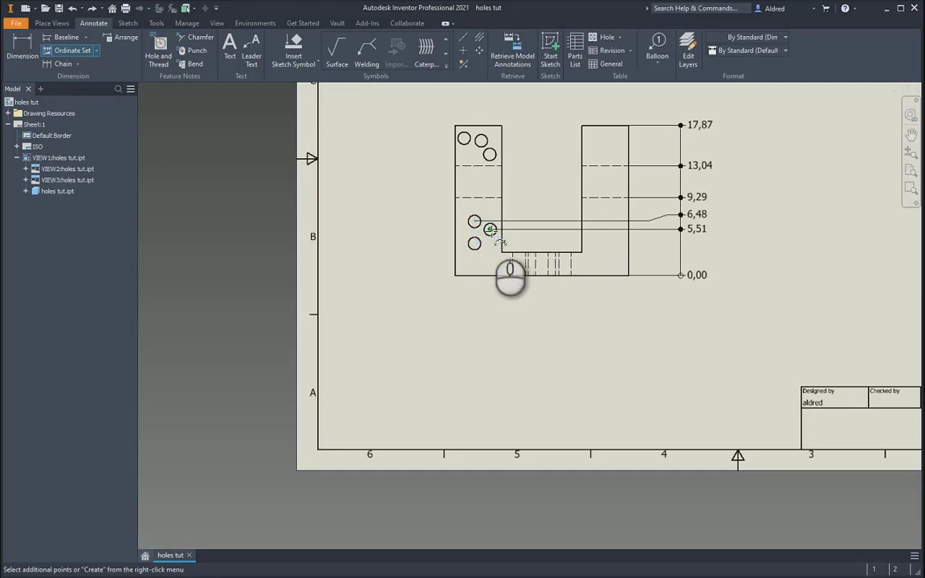
click(471, 242)
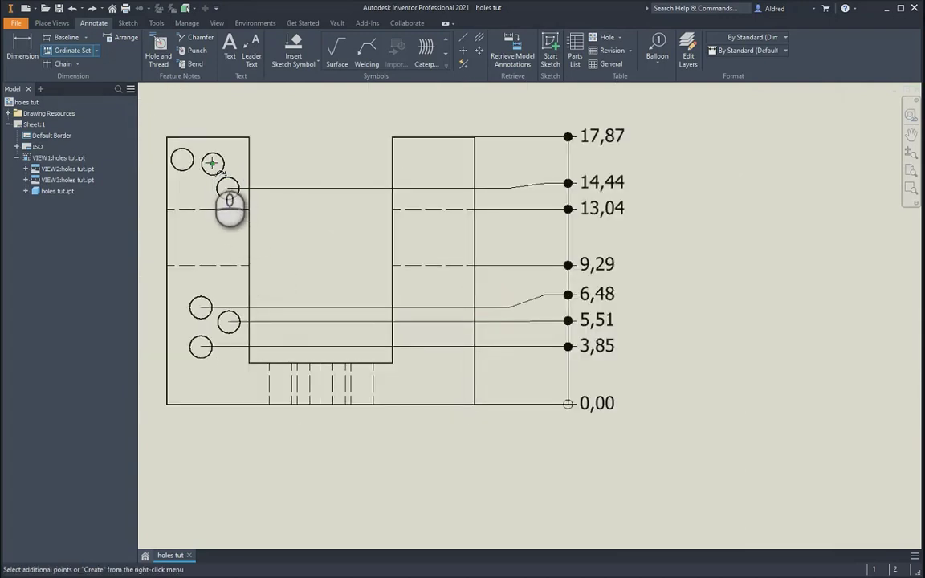
click(212, 164)
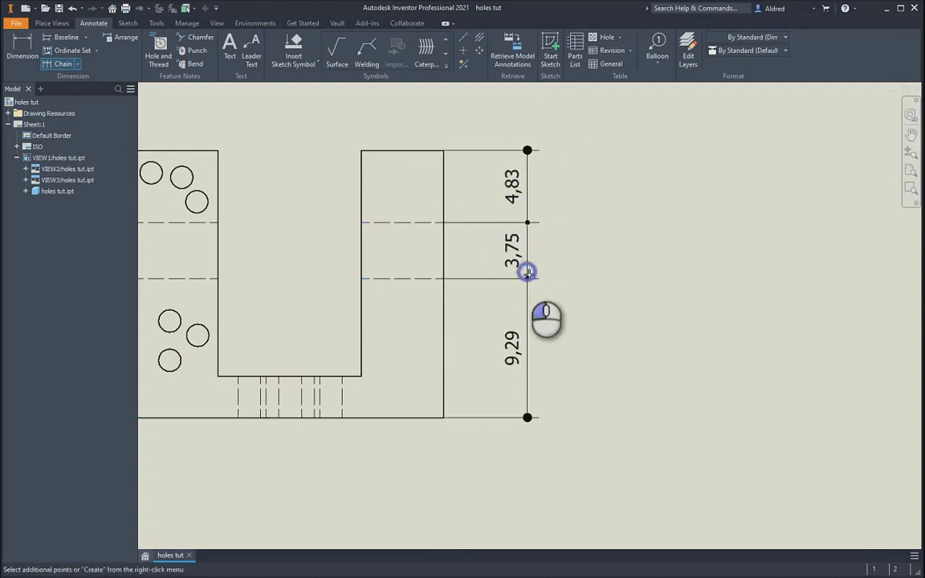
mouse_move(537, 222)
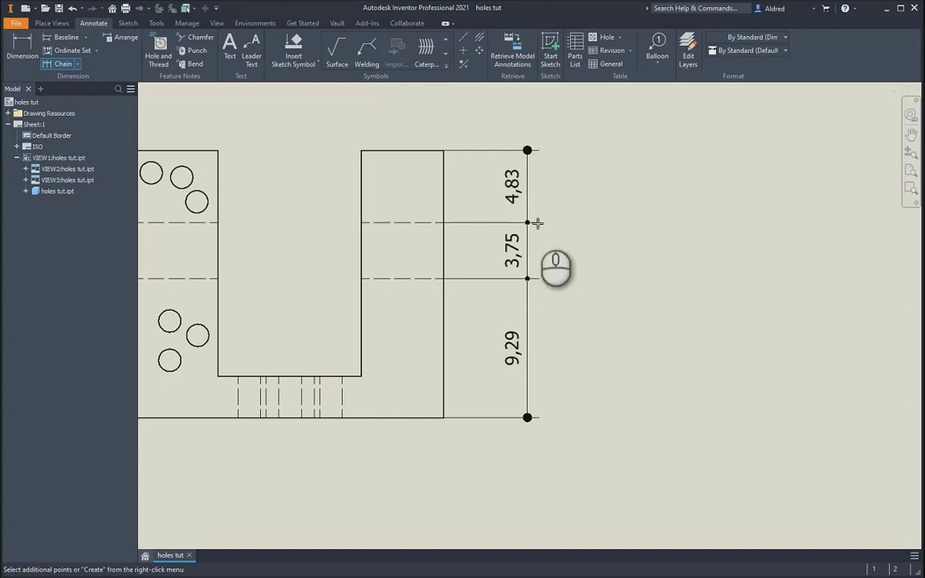
mouse_move(538, 327)
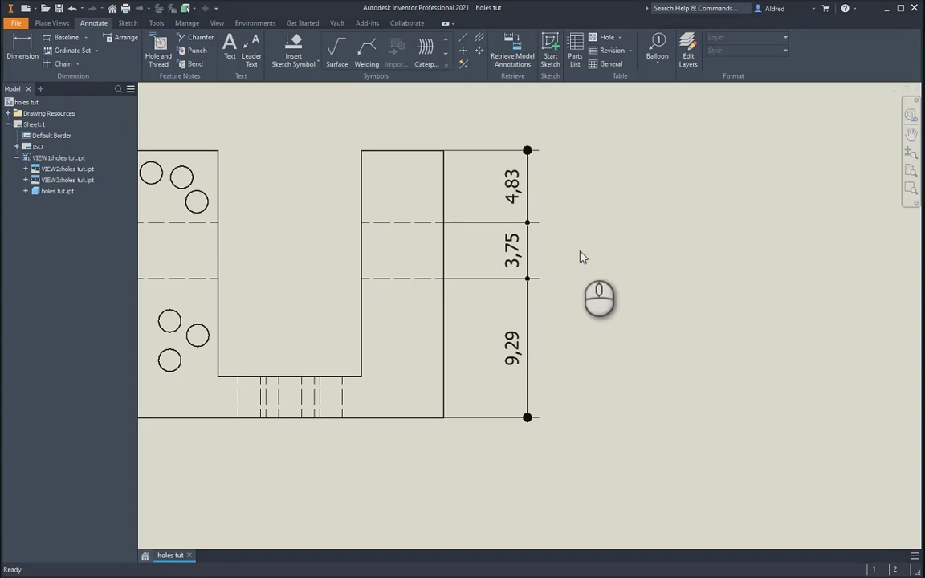
mouse_move(592, 256)
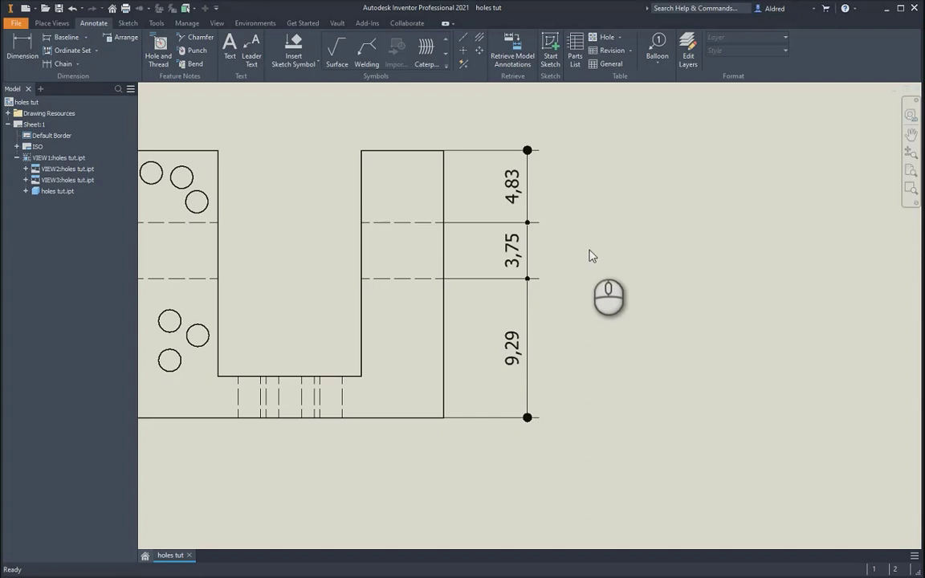